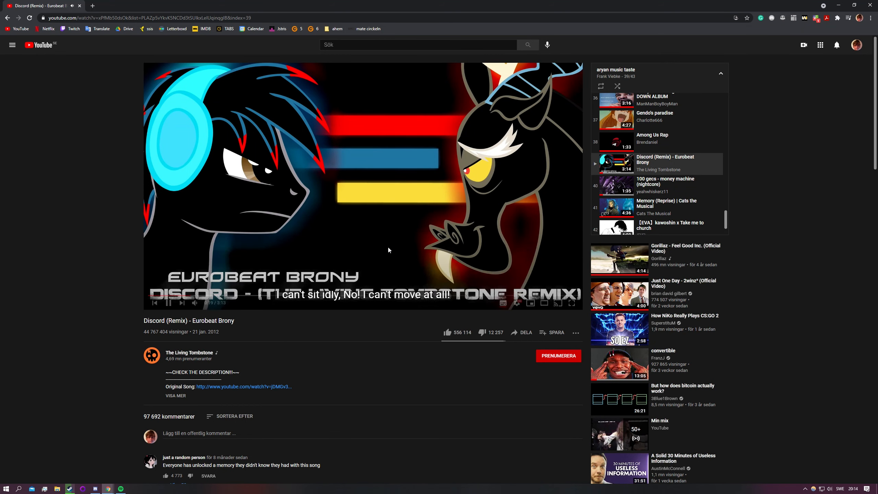
Pause the Discord (Remix) - Eurobeat Brony video partway through playback
{"action": "left_click", "coordinate": [168, 303]}
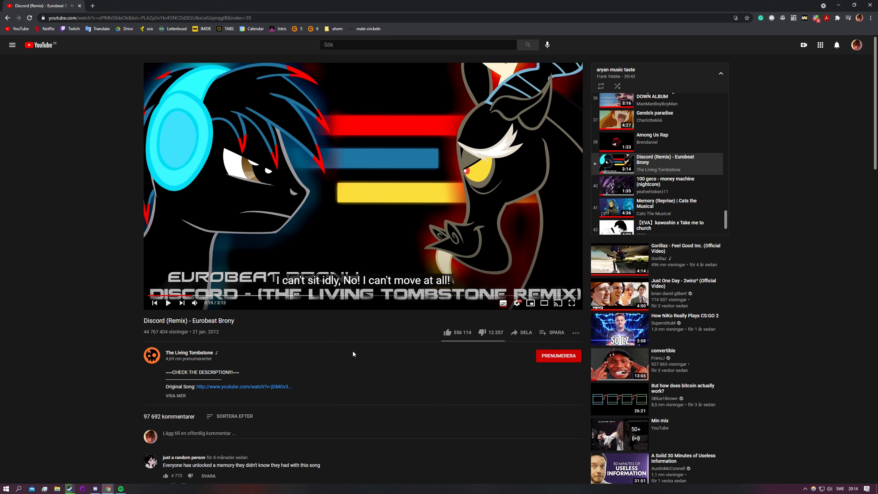
{"action": "mouse_move", "coordinate": [410, 175]}
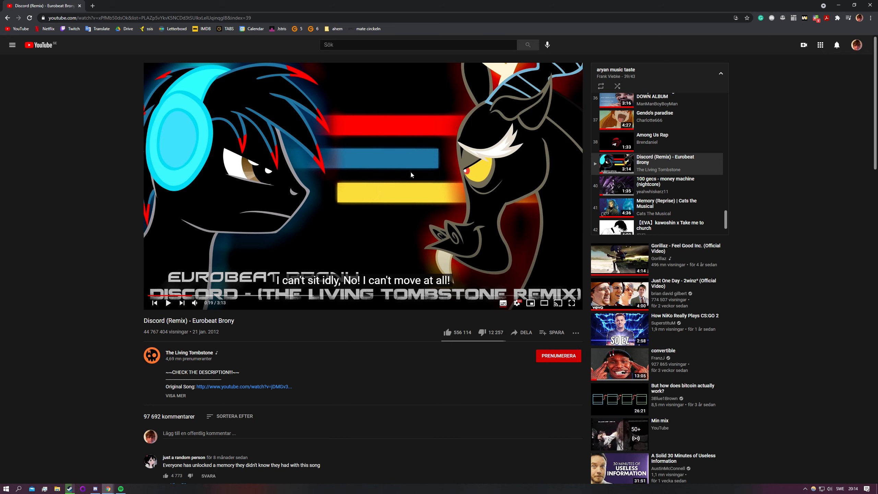
{"action": "mouse_move", "coordinate": [286, 193]}
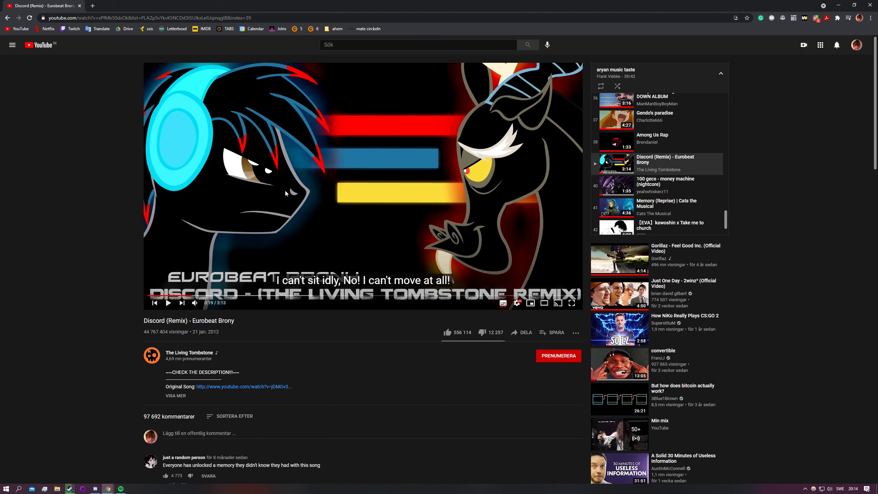
{"action": "mouse_move", "coordinate": [367, 204]}
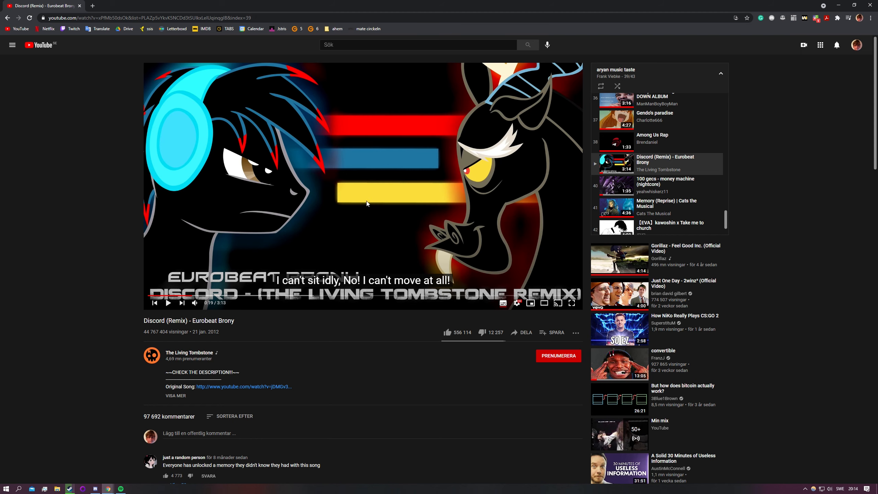
{"action": "mouse_move", "coordinate": [104, 8]}
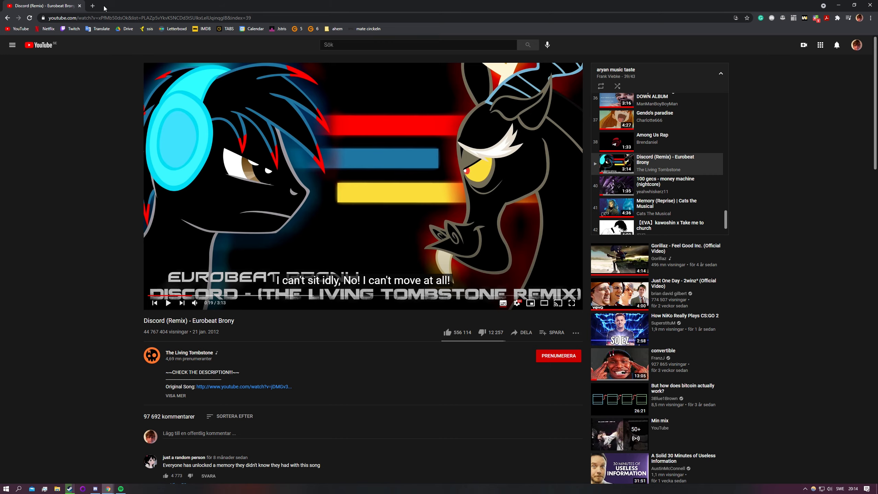
Search Google Images for 'discord mlp' in a new tab and pick the wikihow.com result
{"action": "left_click", "coordinate": [92, 5]}
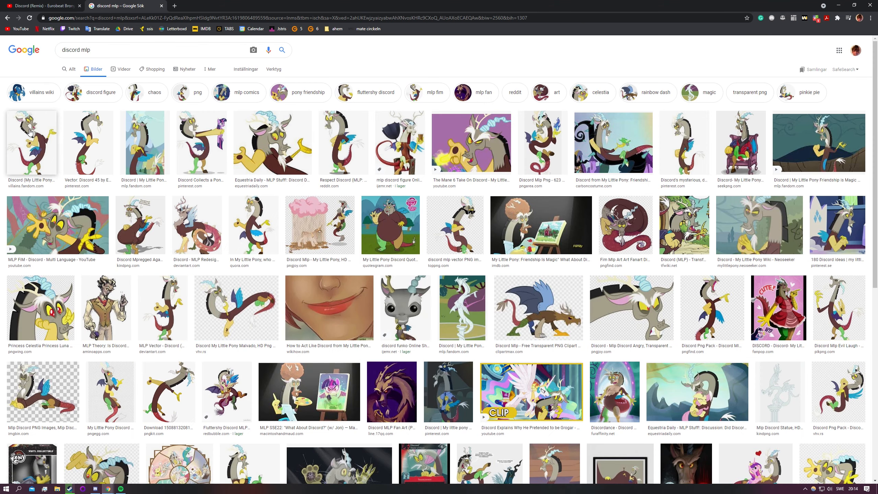
{"action": "left_click", "coordinate": [328, 307]}
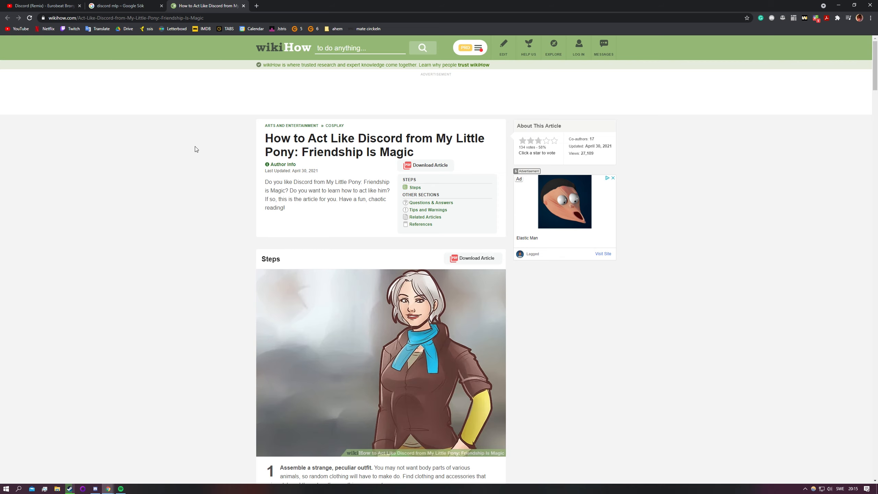
Scroll through the wikiHow Discord article's steps down to the bottom suggestions strip
{"action": "scroll", "scroll_direction": "down", "scroll_amount": 3}
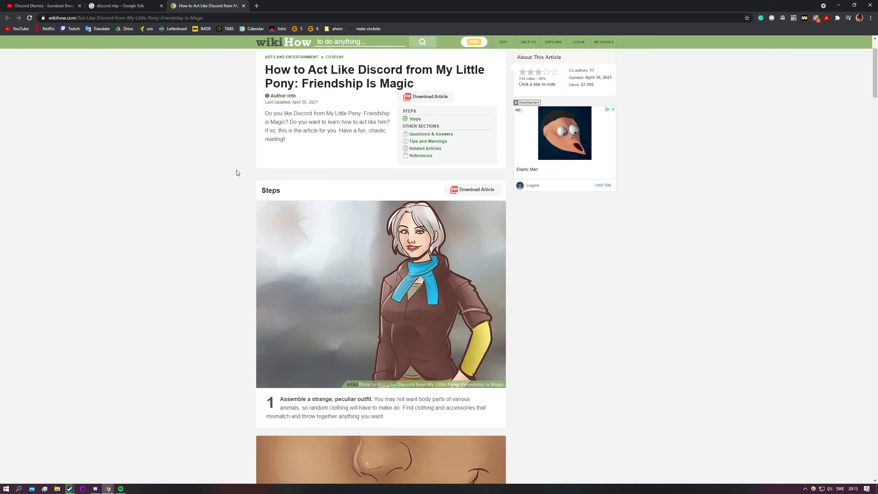
{"action": "scroll", "scroll_direction": "down", "scroll_amount": 3}
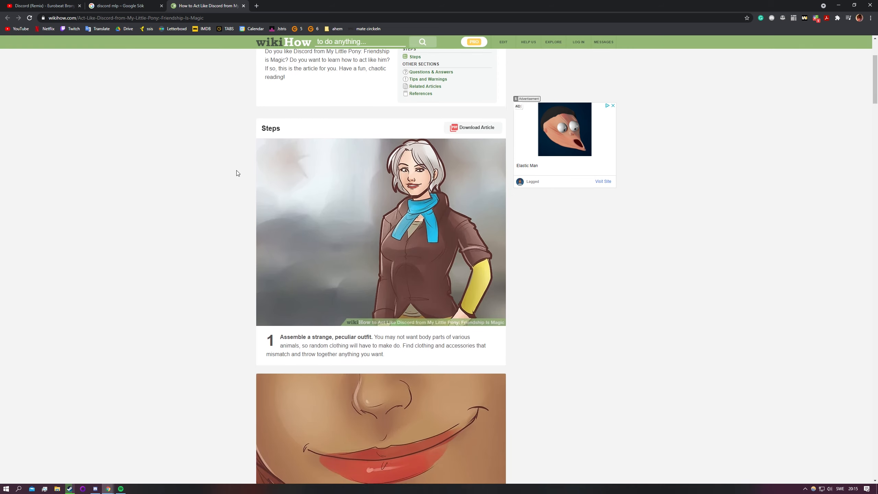
{"action": "scroll", "scroll_direction": "down", "scroll_amount": 3}
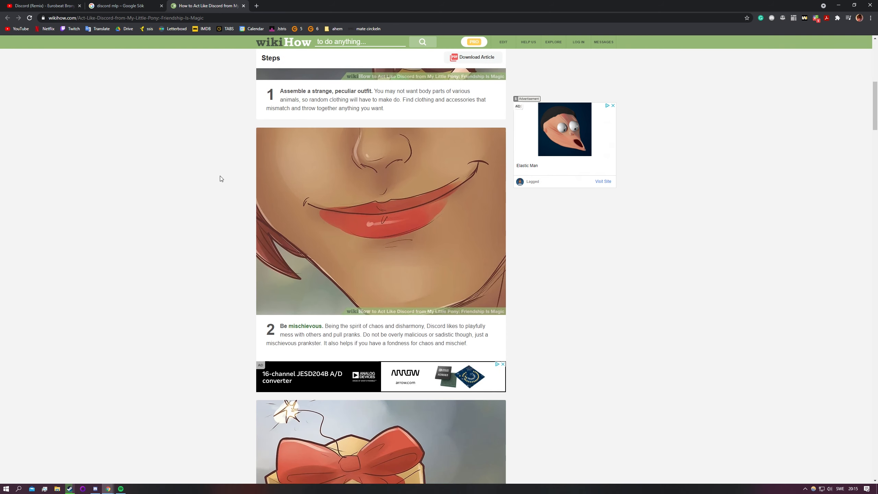
{"action": "scroll", "scroll_direction": "down", "scroll_amount": 3}
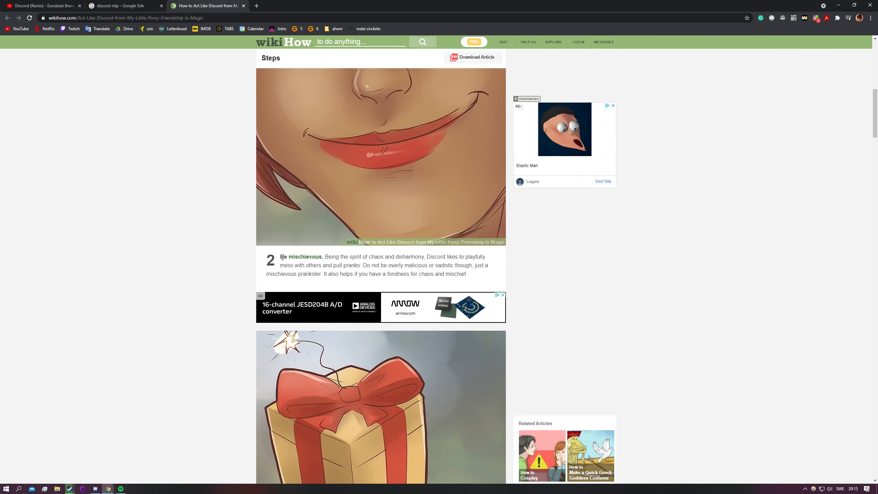
{"action": "scroll", "scroll_direction": "down", "scroll_amount": 3}
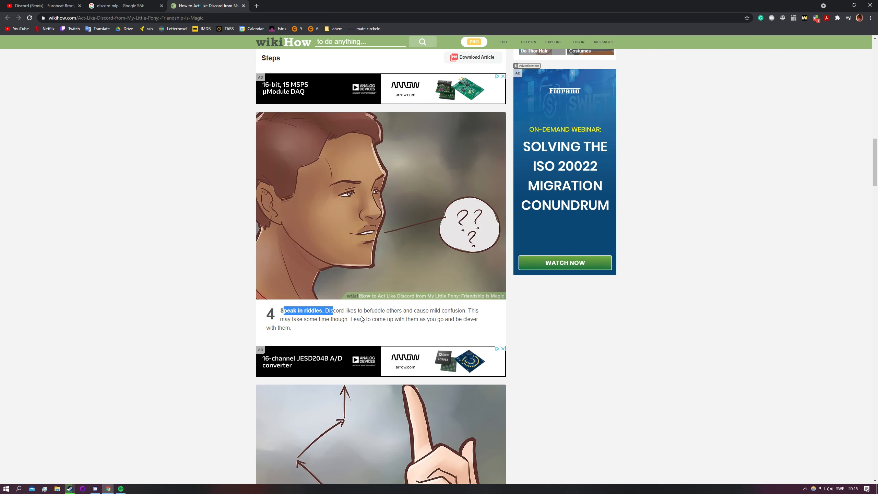
{"action": "scroll", "scroll_direction": "down", "scroll_amount": 3}
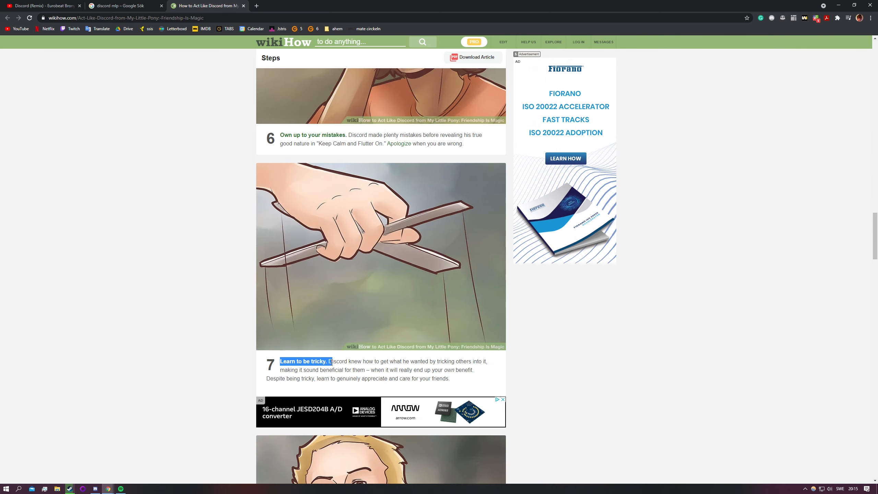
{"action": "scroll", "scroll_direction": "down", "scroll_amount": 3}
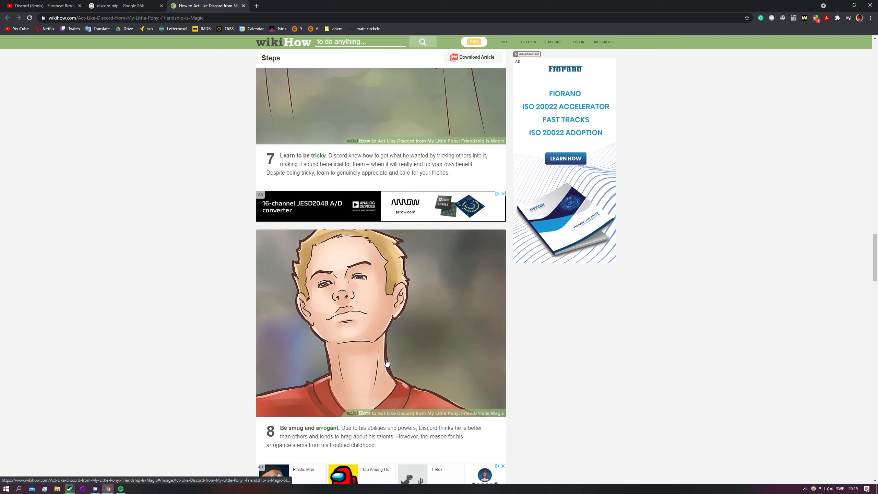
{"action": "scroll", "scroll_direction": "down", "scroll_amount": 3}
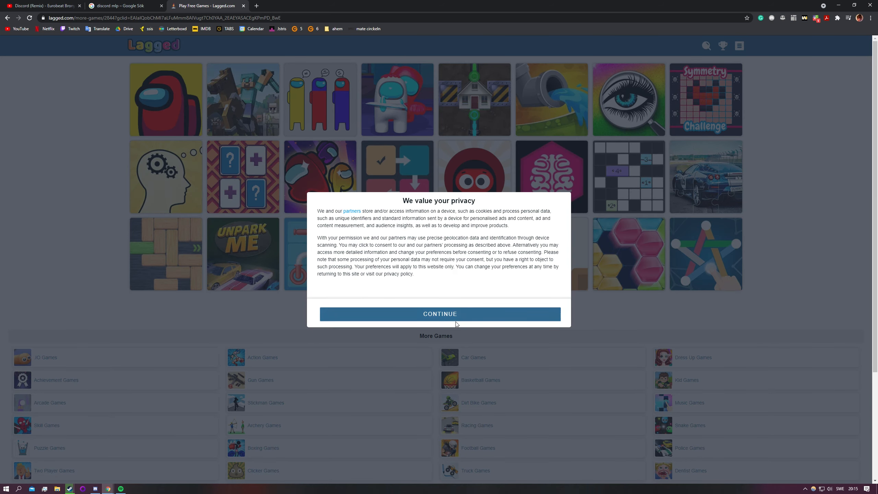
Accept the Lagged.com privacy notice, start the game and tap the remembered crewmates in level 1
{"action": "left_click", "coordinate": [440, 313]}
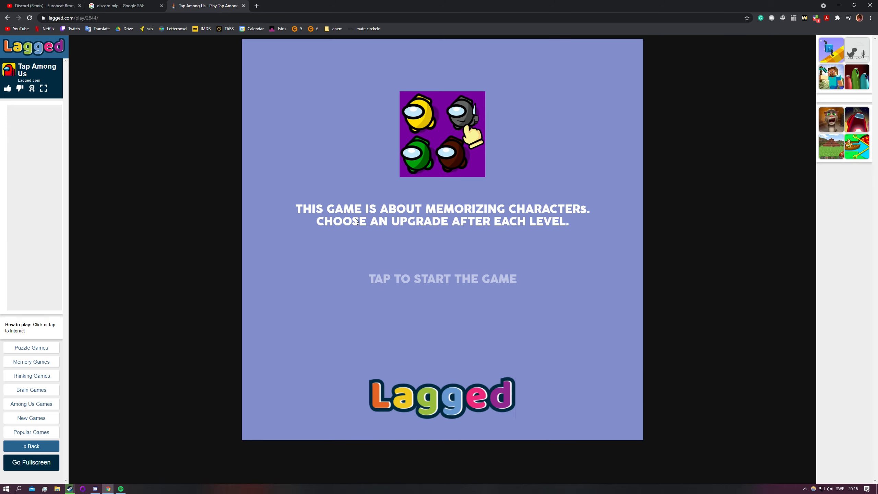
{"action": "mouse_move", "coordinate": [420, 249]}
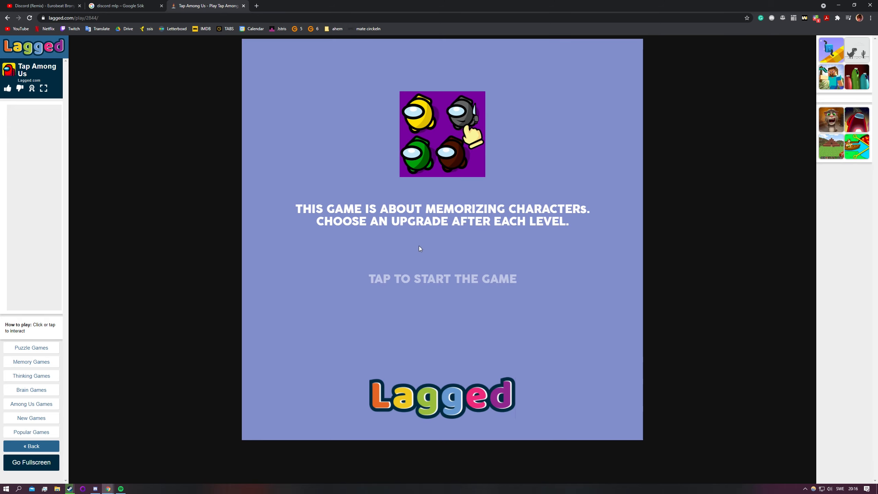
{"action": "left_click", "coordinate": [442, 278]}
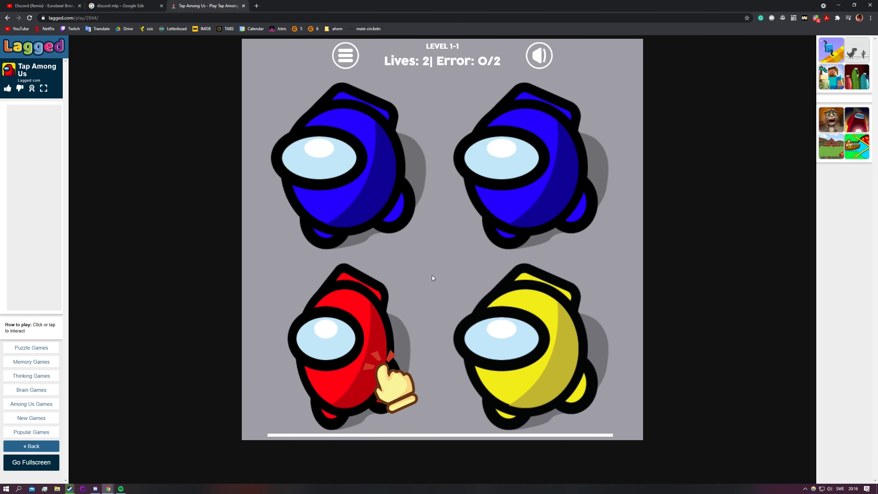
{"action": "left_click", "coordinate": [336, 336]}
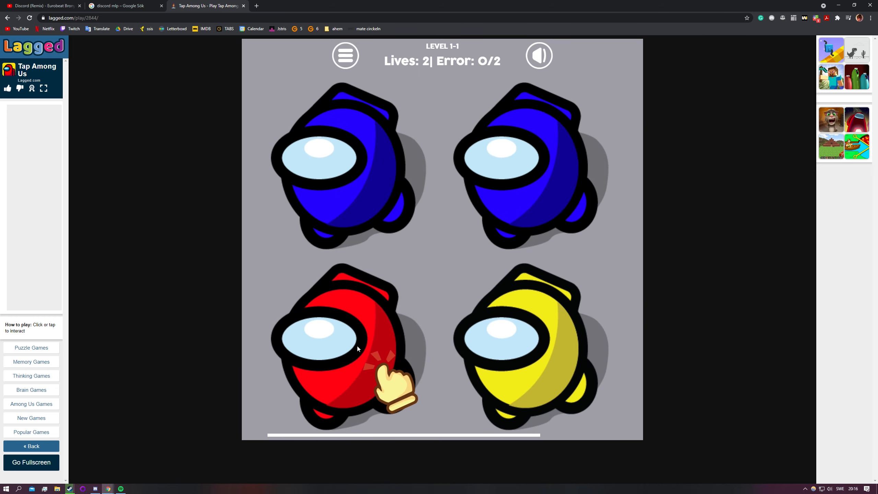
{"action": "left_click", "coordinate": [341, 336]}
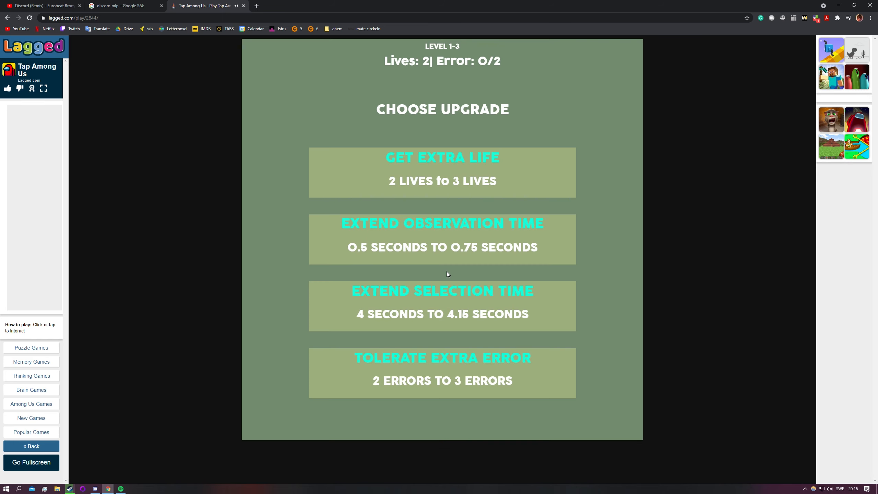
{"action": "mouse_move", "coordinate": [426, 236]}
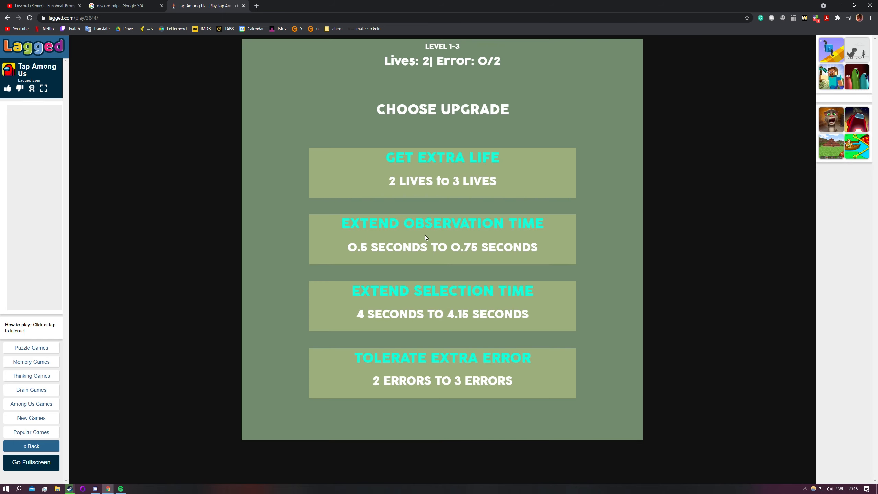
{"action": "mouse_move", "coordinate": [433, 309]}
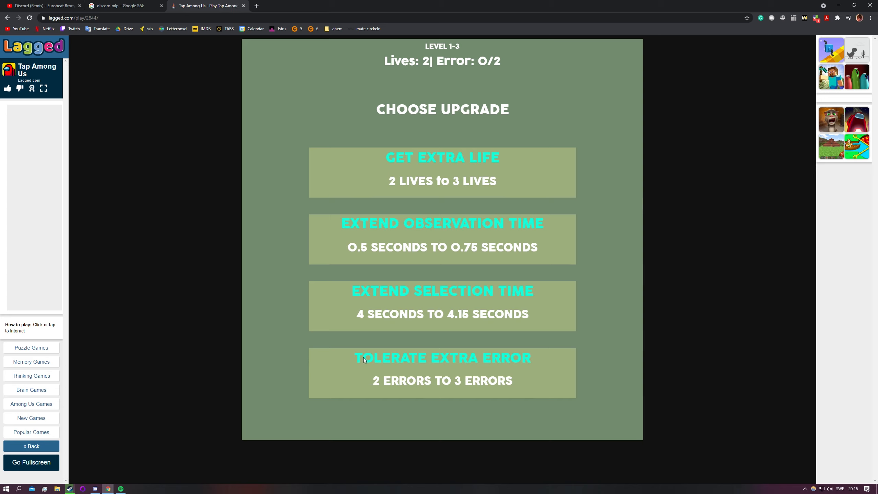
{"action": "mouse_move", "coordinate": [398, 304]}
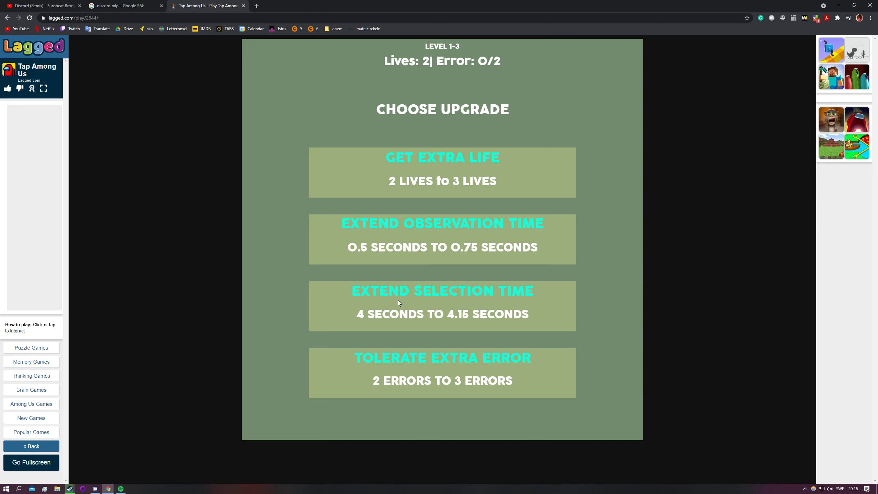
{"action": "mouse_move", "coordinate": [425, 363]}
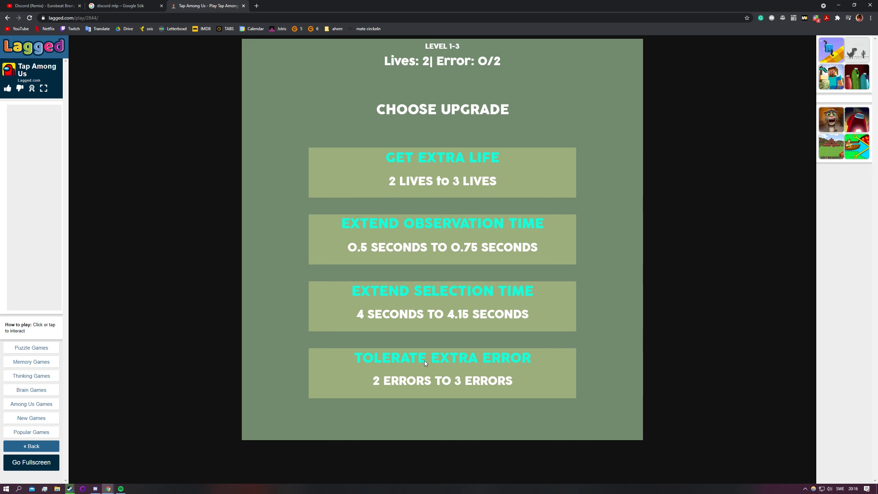
Take the Tolerate Extra Error upgrade, play level 2 and continue on to level 4-1
{"action": "left_click", "coordinate": [442, 372]}
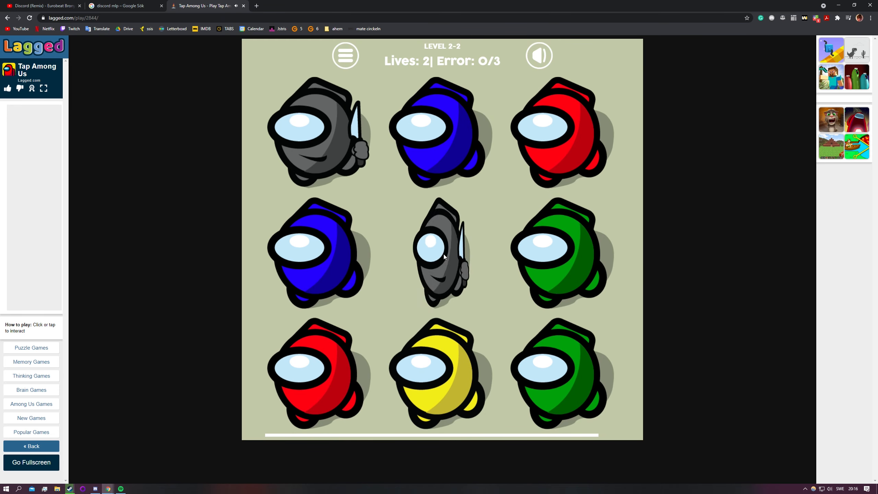
{"action": "left_click", "coordinate": [440, 255]}
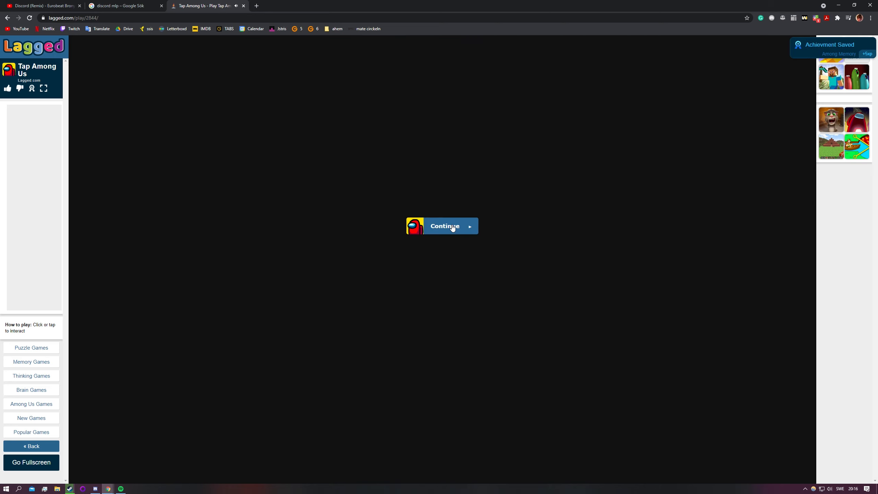
{"action": "left_click", "coordinate": [445, 226]}
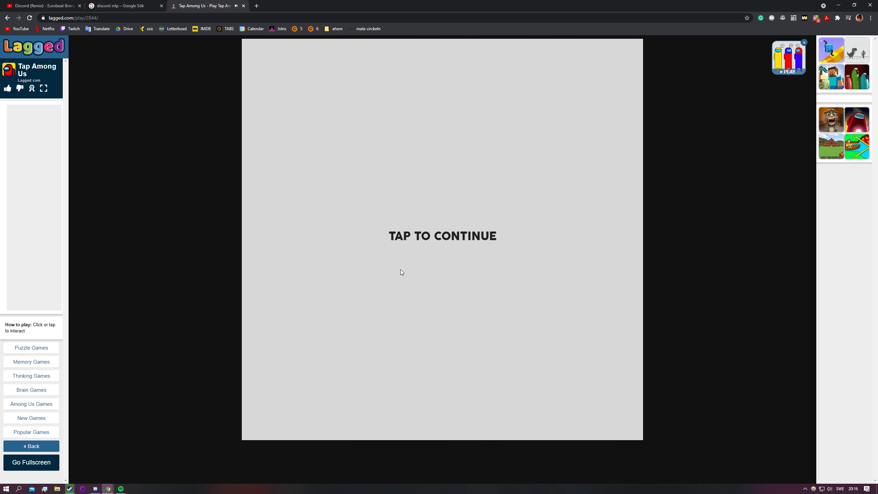
{"action": "left_click", "coordinate": [443, 236]}
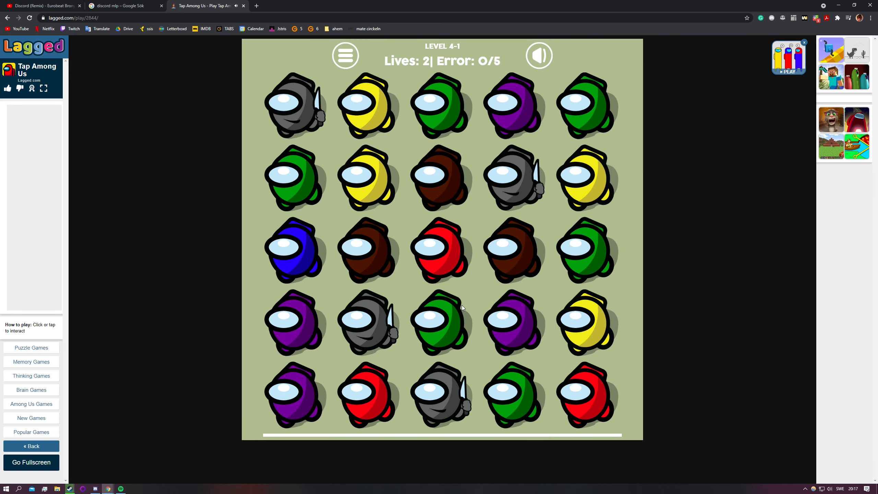
Clear level 4-1, continue to level 5 and tap remembered crewmates through stages 5-2 and 5-3
{"action": "left_click", "coordinate": [294, 105]}
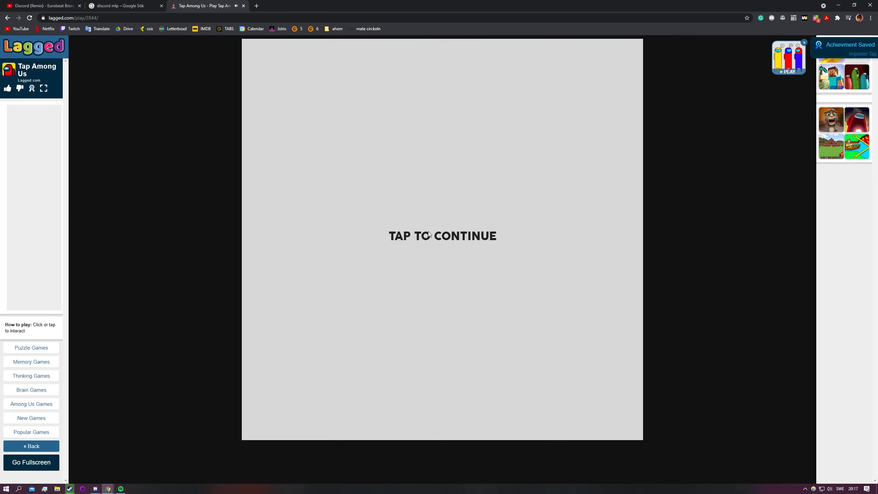
{"action": "left_click", "coordinate": [443, 236]}
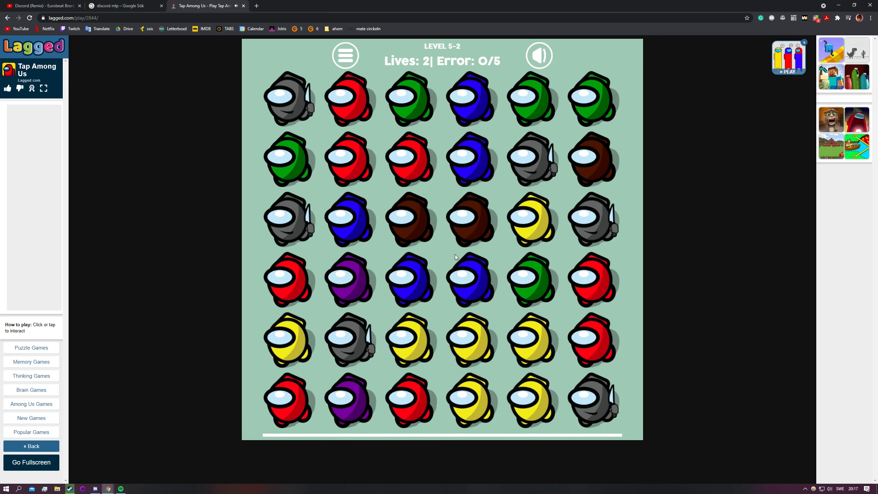
{"action": "left_click", "coordinate": [592, 398]}
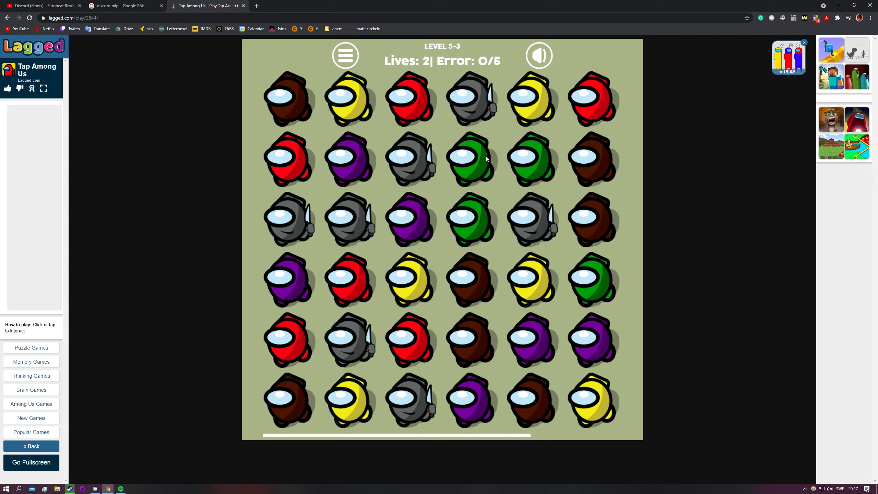
{"action": "left_click", "coordinate": [485, 159]}
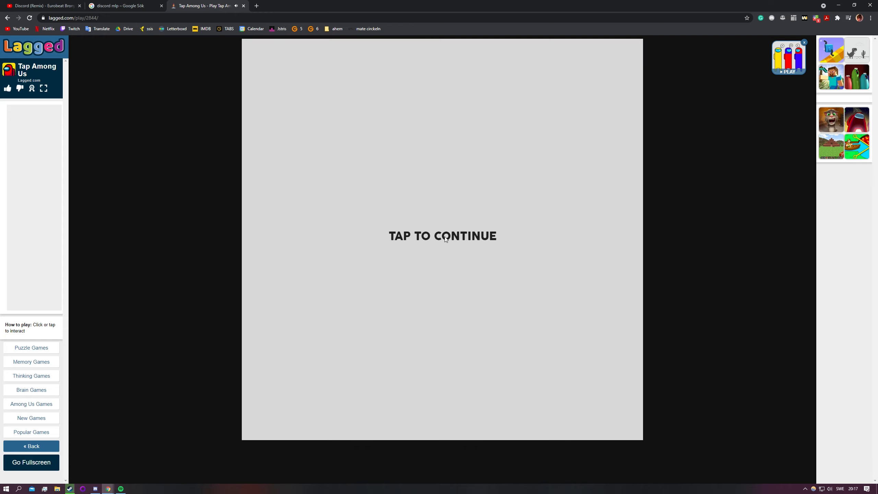